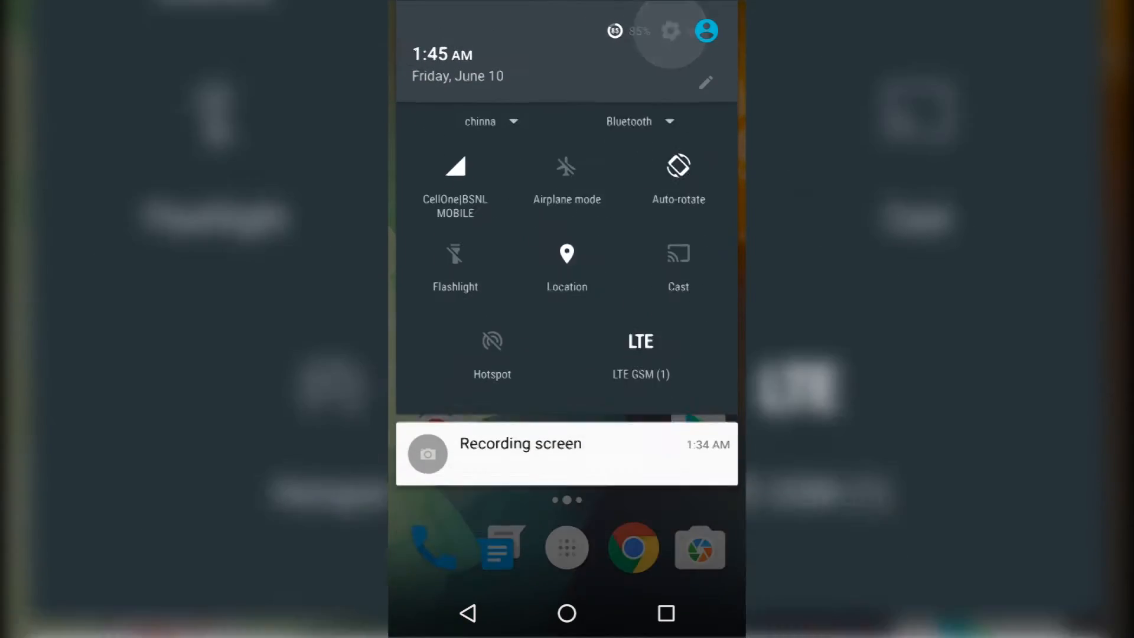
Reach About phone in Settings and reveal the Never Settle screen via Android version 6.0.1
{"action": "left_click", "coordinate": [670, 31]}
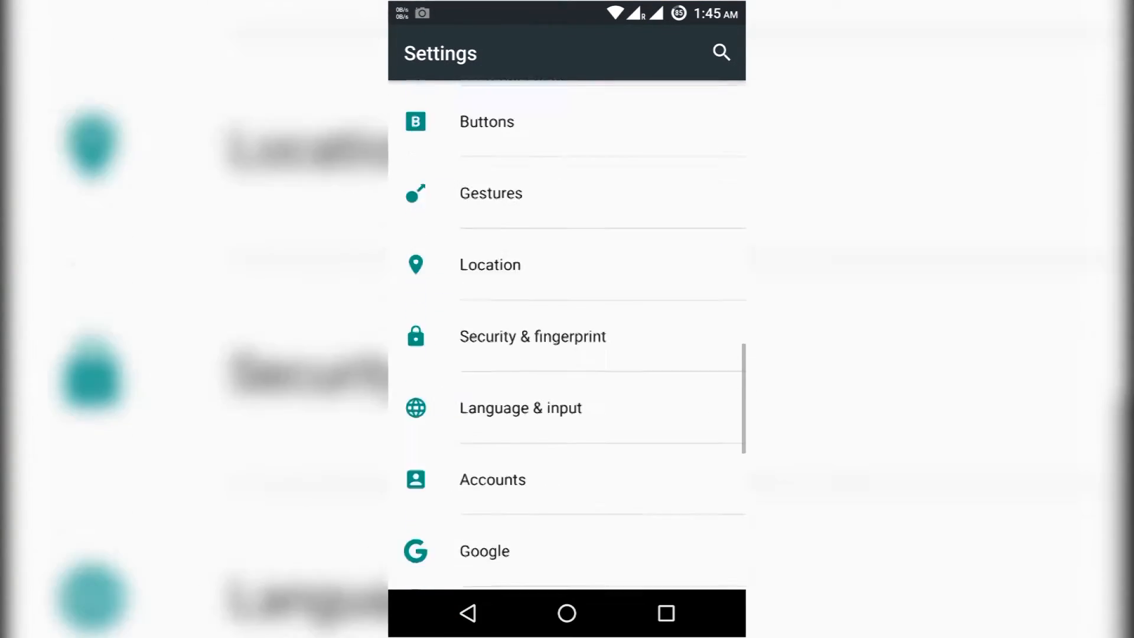
{"action": "scroll", "scroll_direction": "down", "scroll_amount": 3}
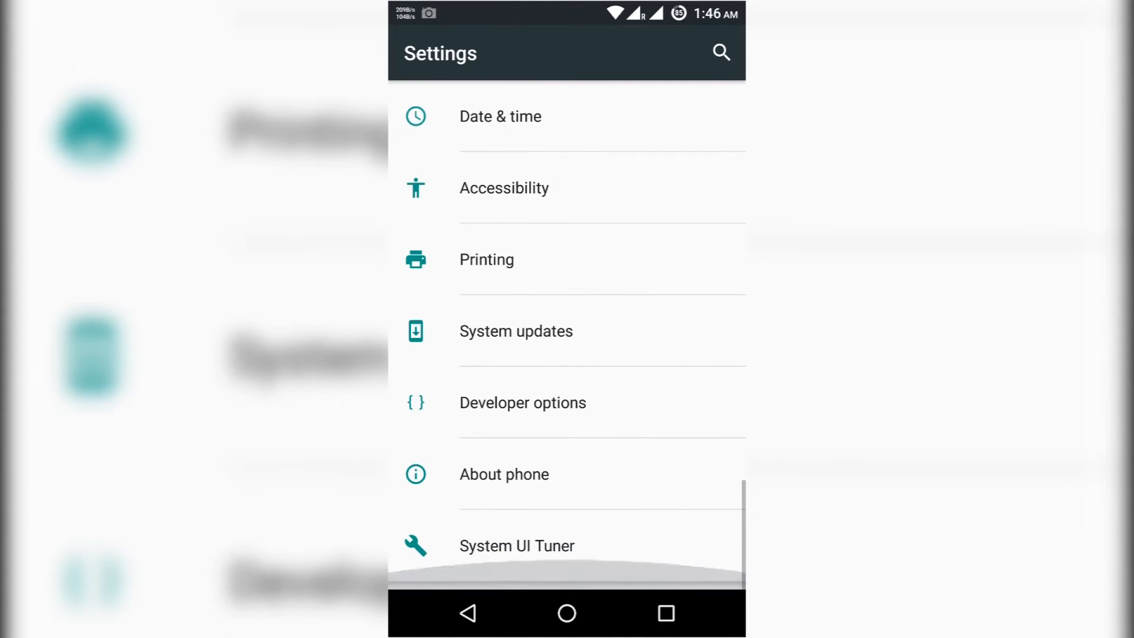
{"action": "left_click", "coordinate": [504, 474]}
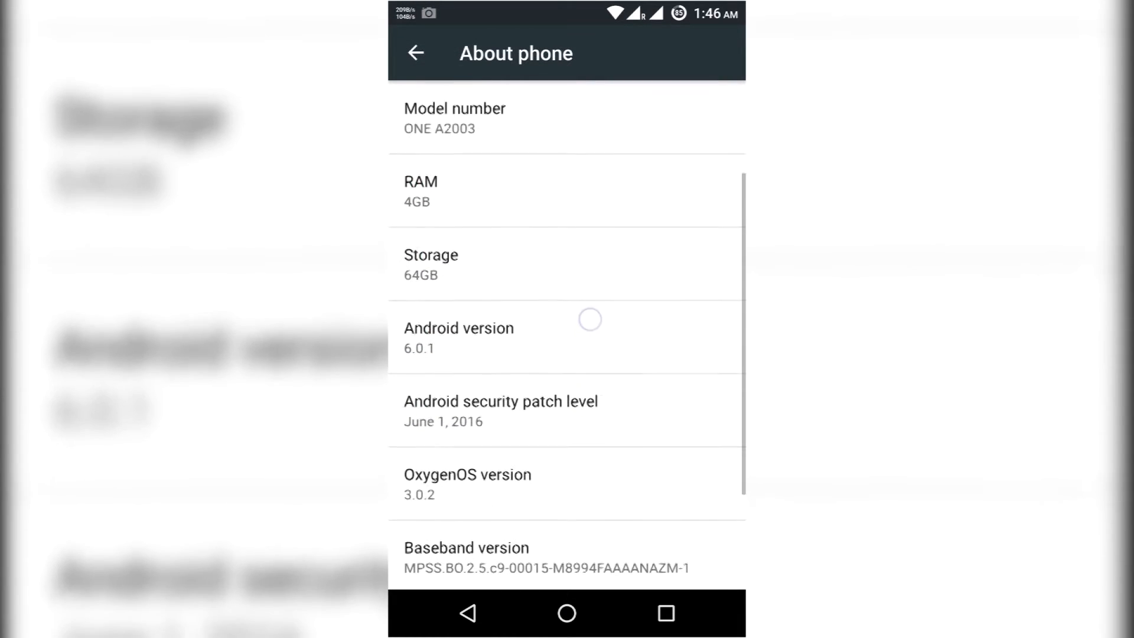
{"action": "scroll", "scroll_direction": "up", "scroll_amount": 3}
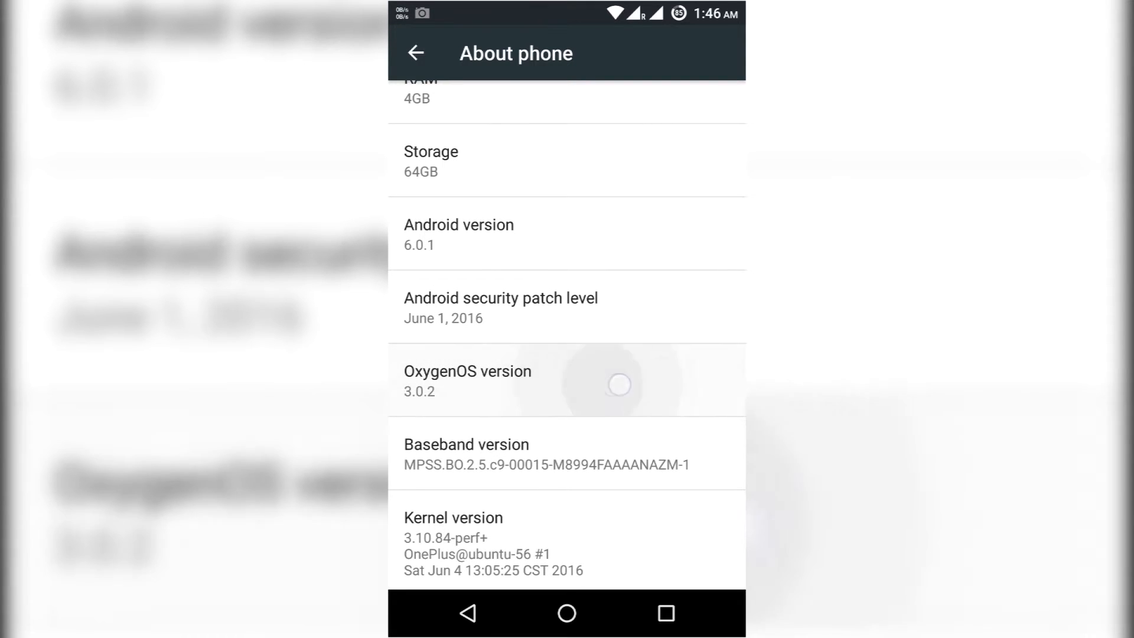
{"action": "scroll", "scroll_direction": "down", "scroll_amount": 3}
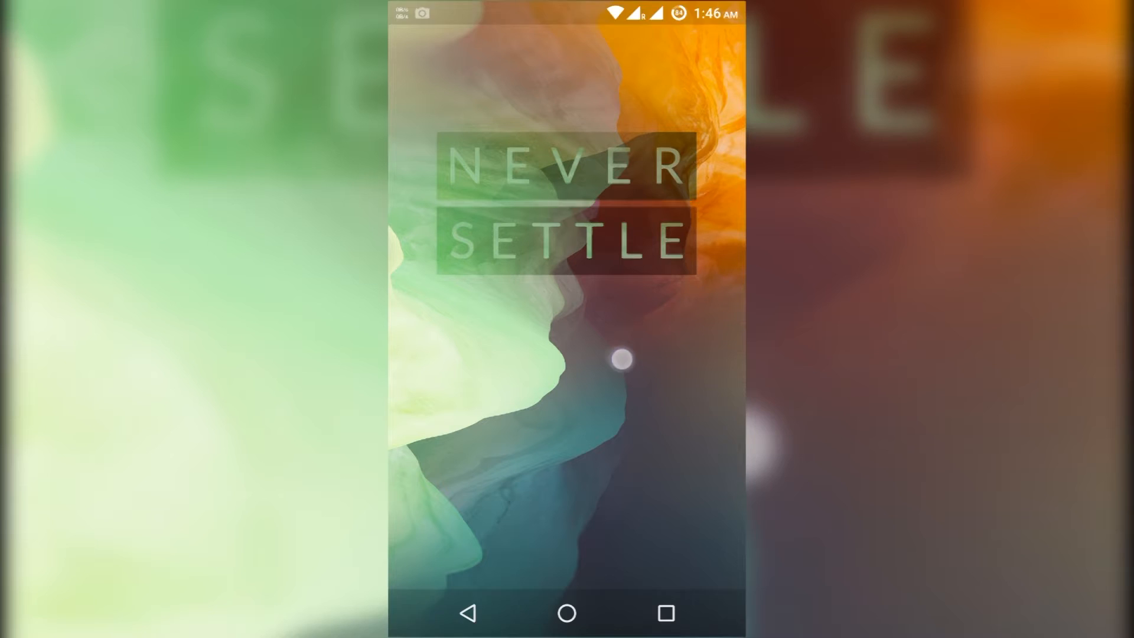
Launch and play a round of the hidden mountain mini-game, then leave Settings
{"action": "left_click", "coordinate": [621, 360]}
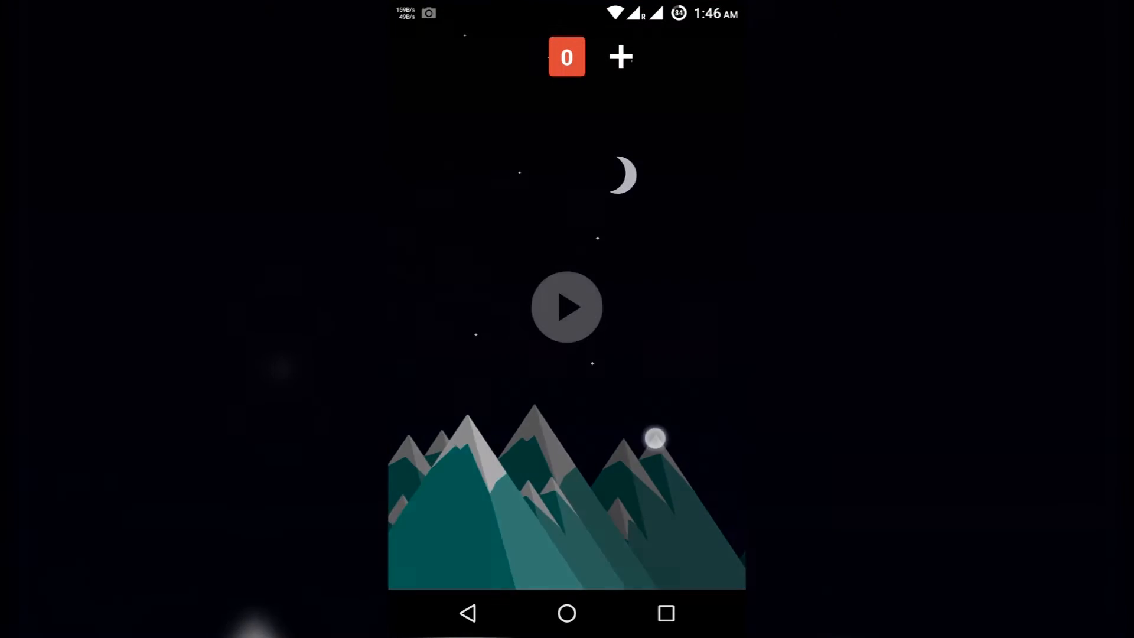
{"action": "left_click", "coordinate": [567, 306]}
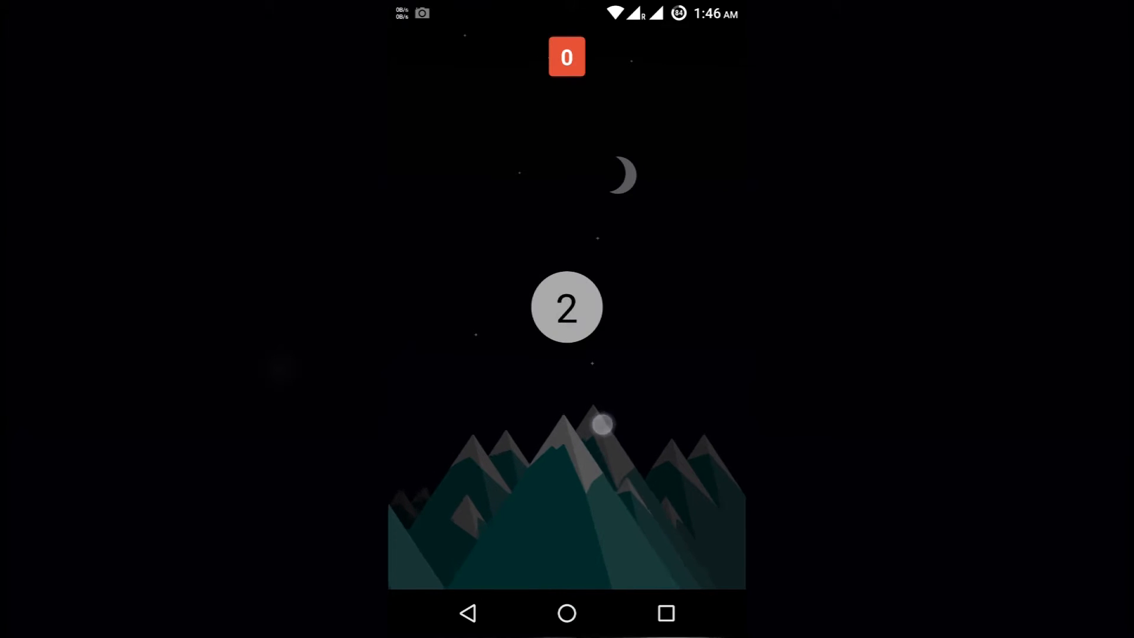
{"action": "left_click", "coordinate": [567, 306]}
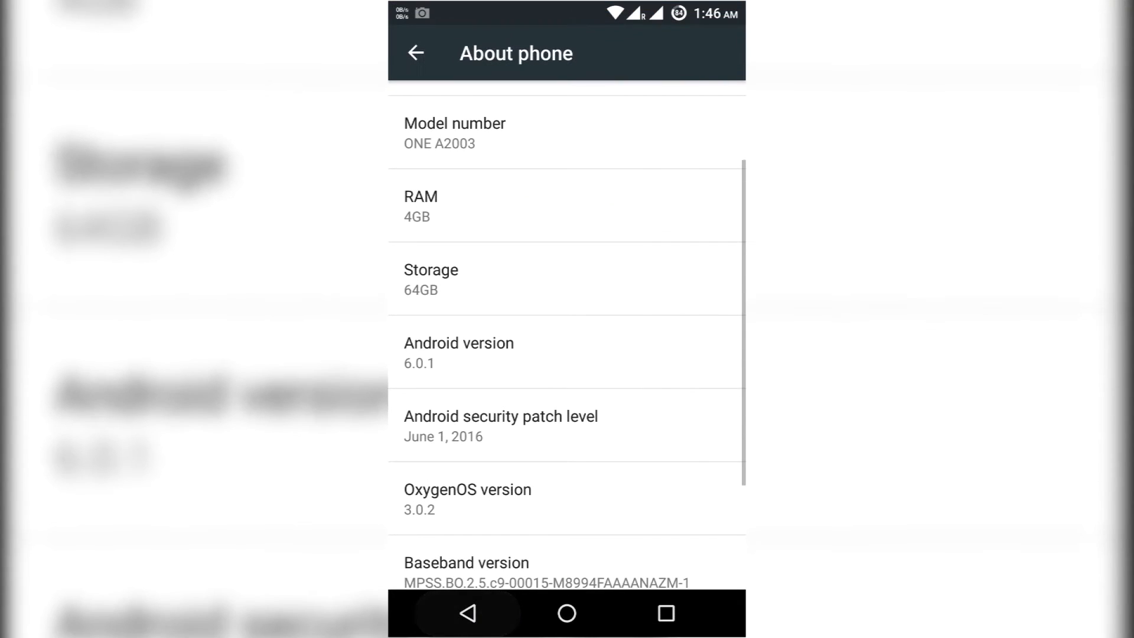
{"action": "left_click", "coordinate": [566, 613]}
{"action": "type", "text": "x"}
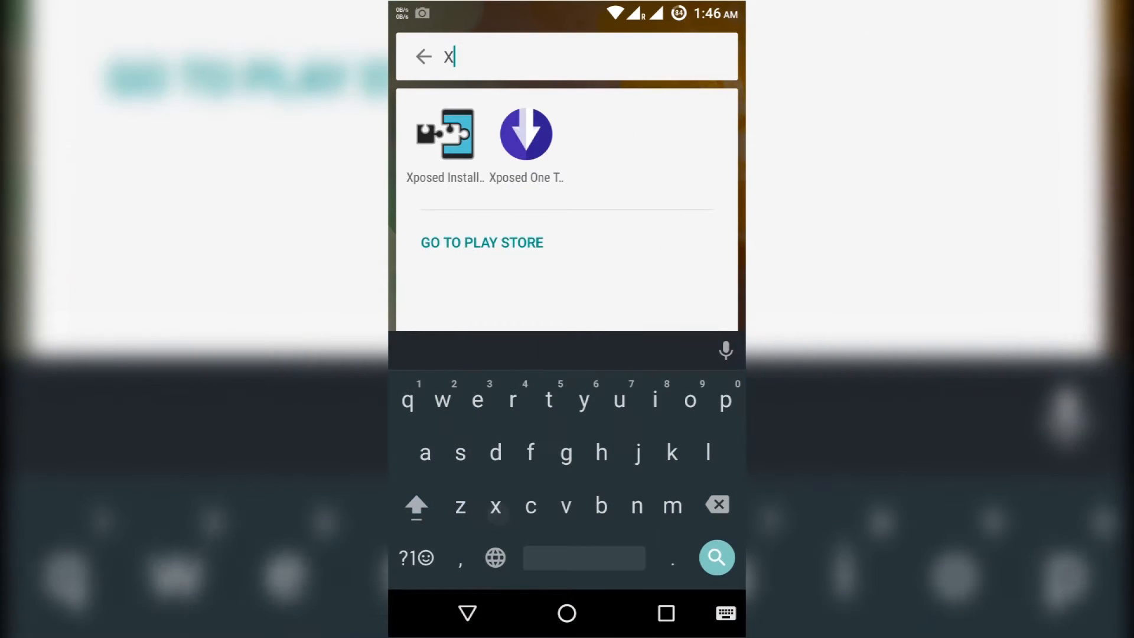
In Xposed Installer's Modules, enable Android N-ify and check version 0.2.0 is installed
{"action": "left_click", "coordinate": [445, 135]}
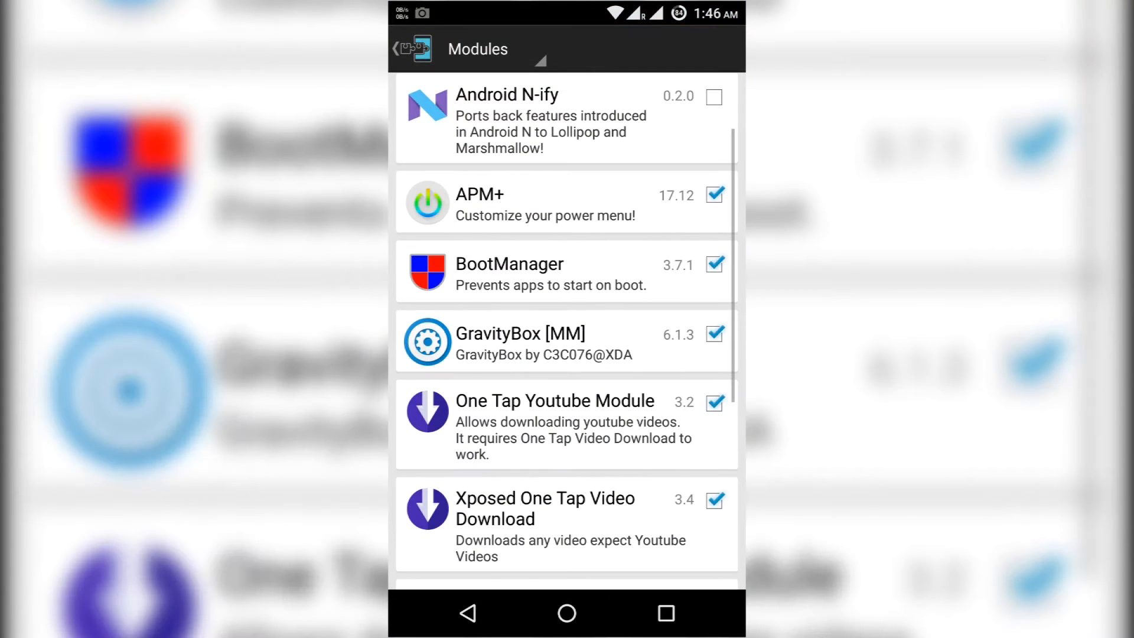
{"action": "left_click", "coordinate": [396, 49]}
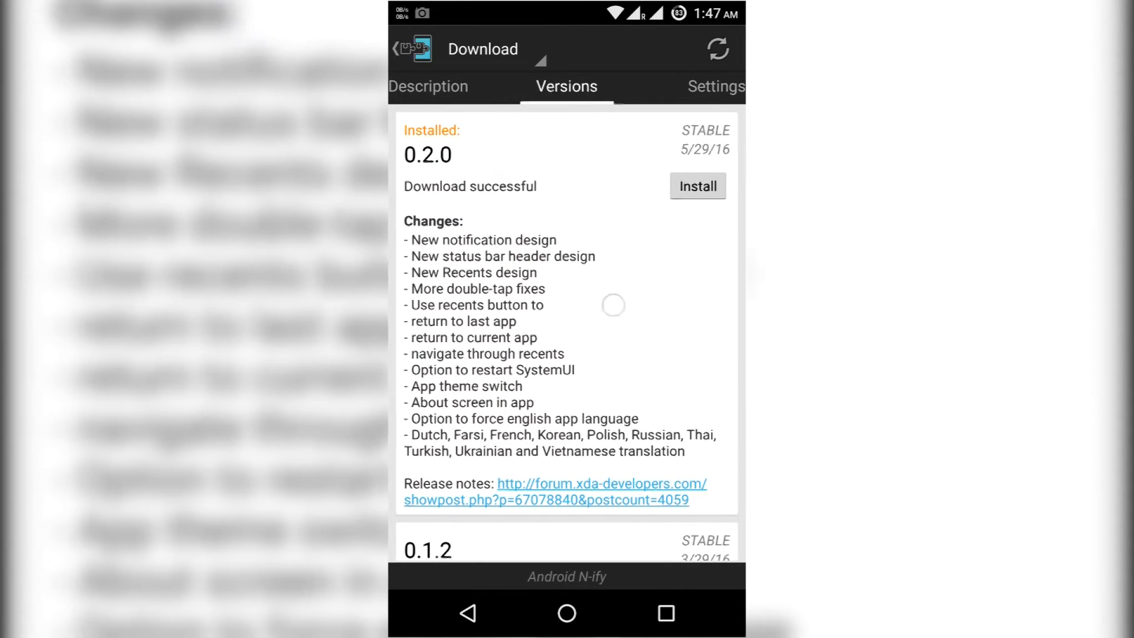
{"action": "left_click", "coordinate": [428, 86]}
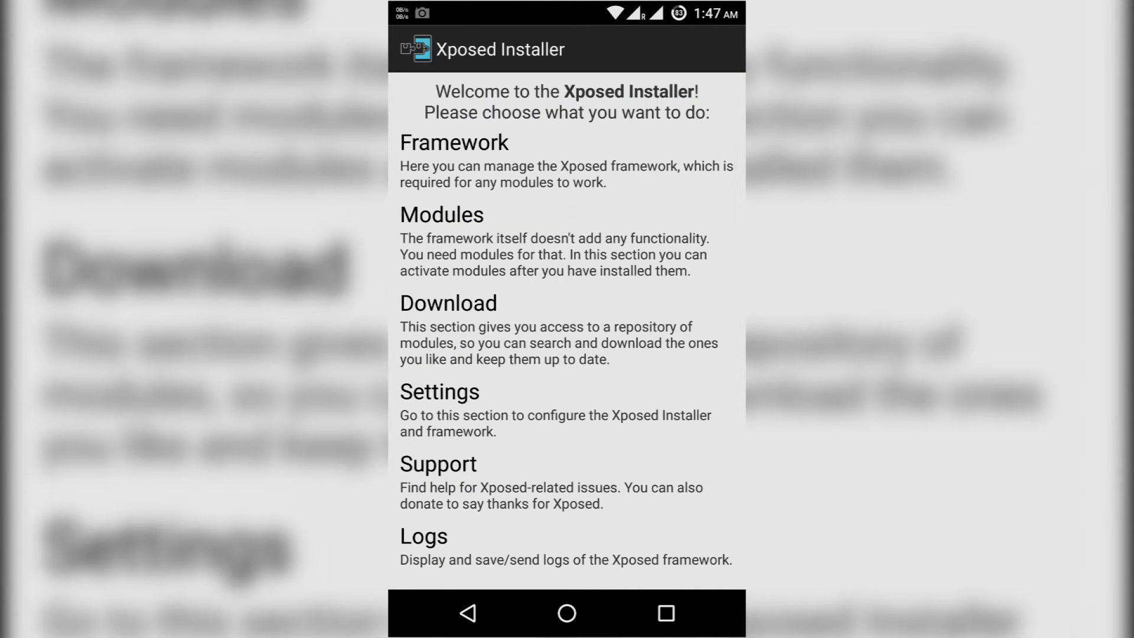
{"action": "left_click", "coordinate": [442, 215]}
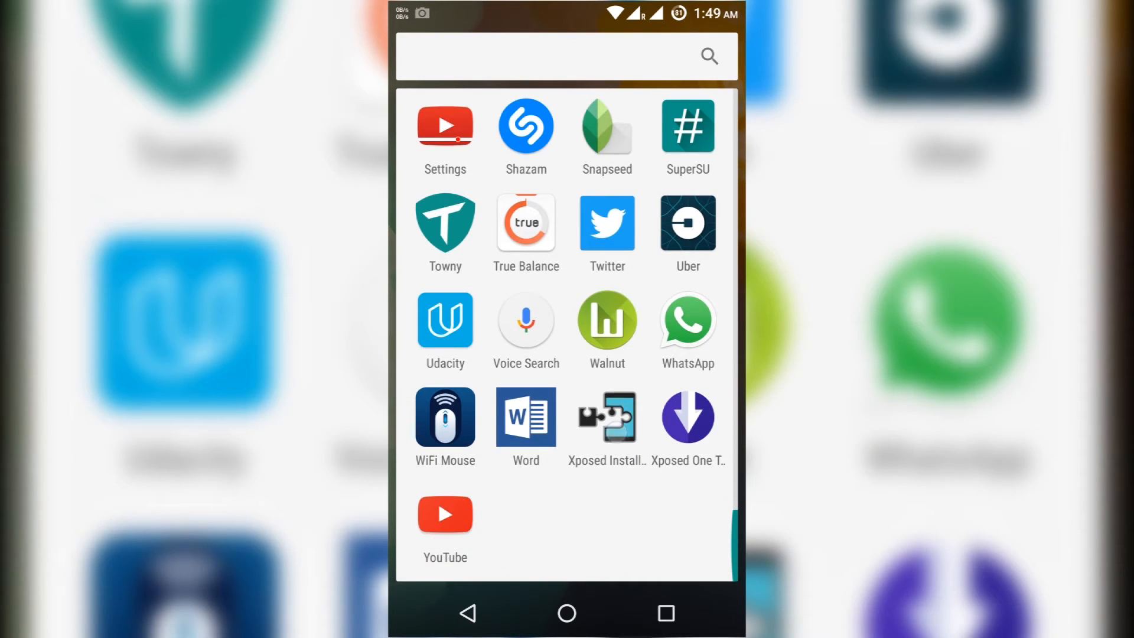
In Android N-ify's Notifications tweaks, enable Change dismiss button and check CLEAR ALL in the shade
{"action": "left_click", "coordinate": [606, 415]}
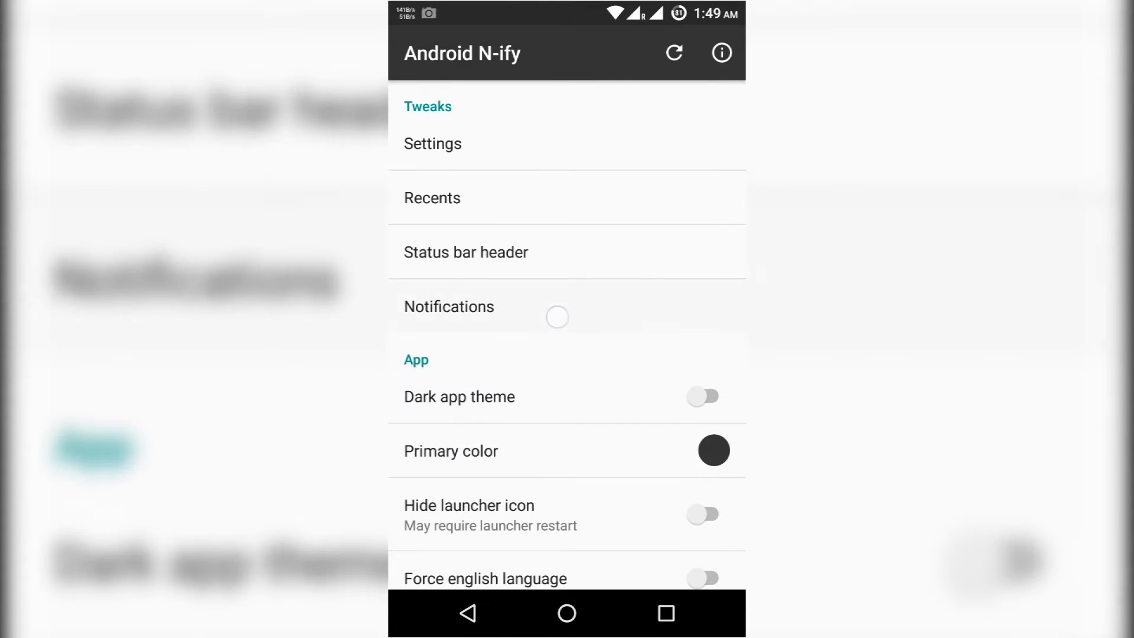
{"action": "left_click", "coordinate": [448, 306]}
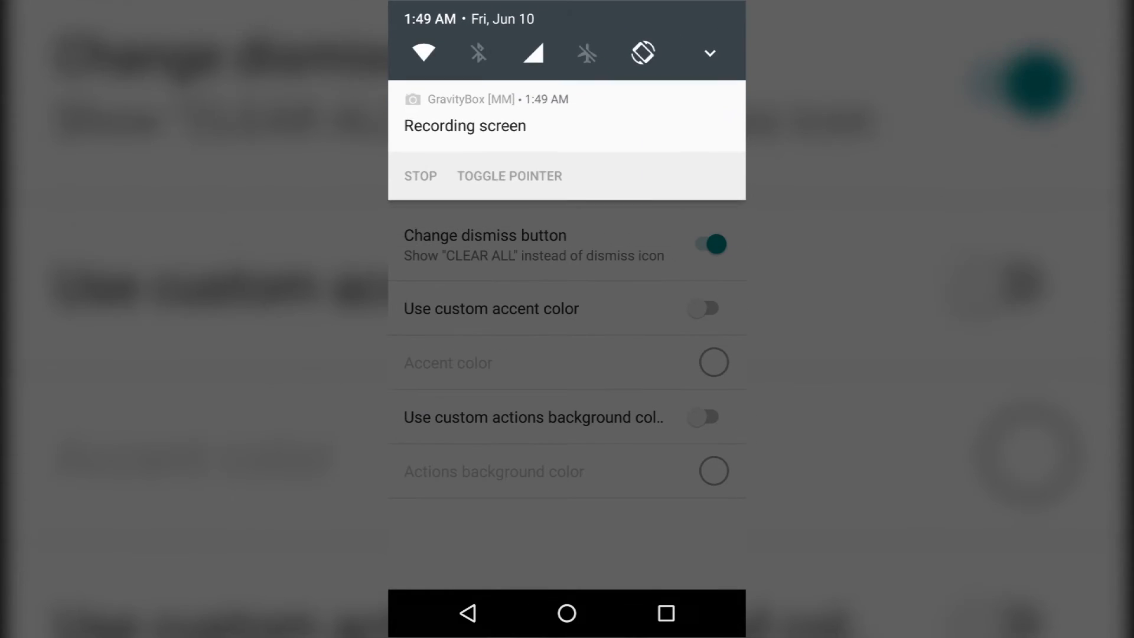
{"action": "left_click", "coordinate": [709, 53]}
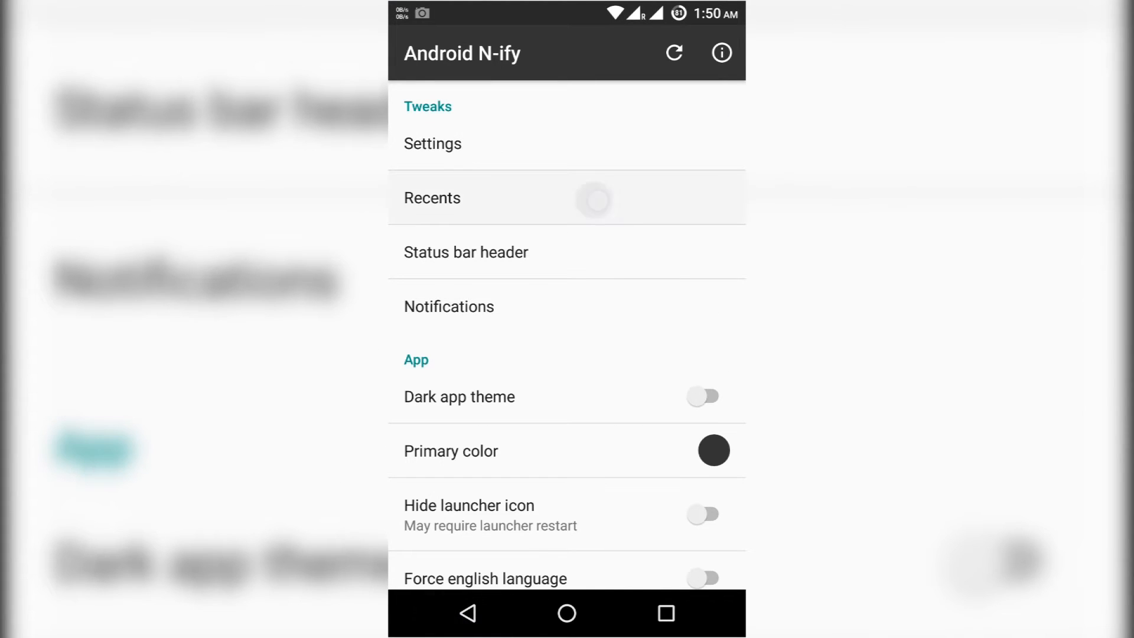
From the Recents tweaks, demonstrate double-tap quick switching to the last app and back
{"action": "left_click", "coordinate": [432, 197]}
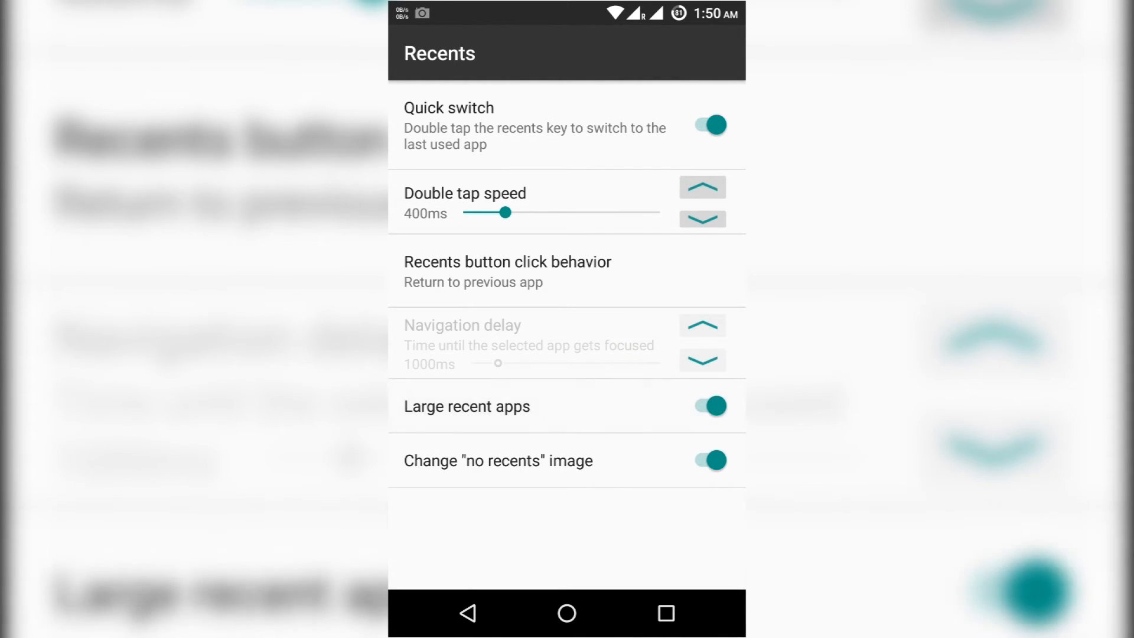
{"action": "left_click", "coordinate": [663, 613]}
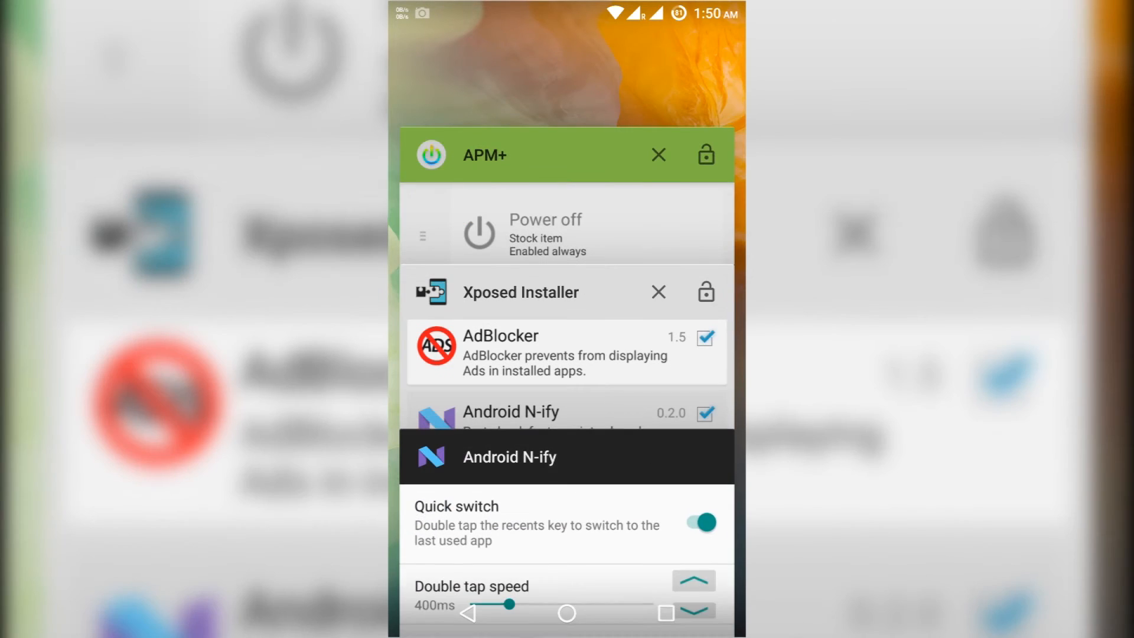
{"action": "scroll", "scroll_direction": "up", "scroll_amount": 3}
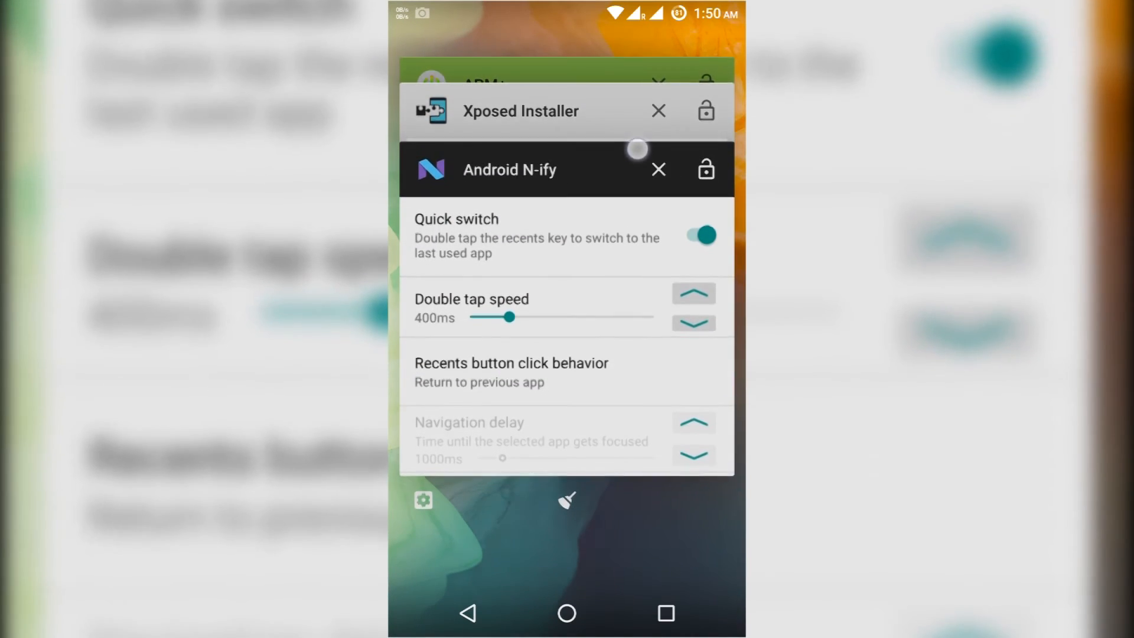
{"action": "scroll", "scroll_direction": "down", "scroll_amount": 3}
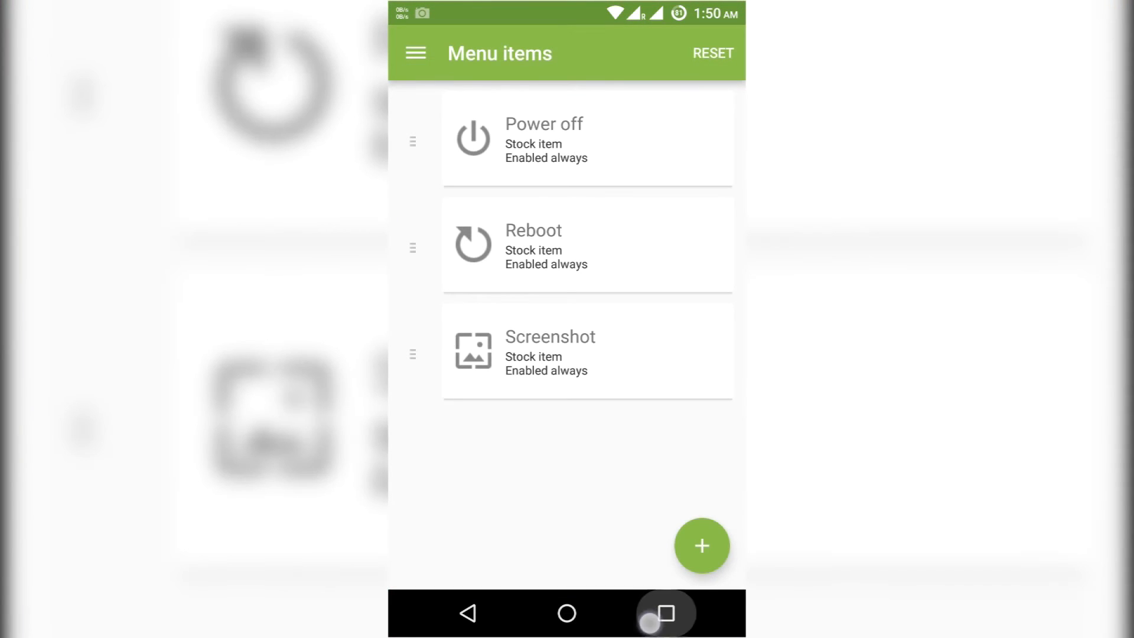
{"action": "left_click", "coordinate": [660, 612]}
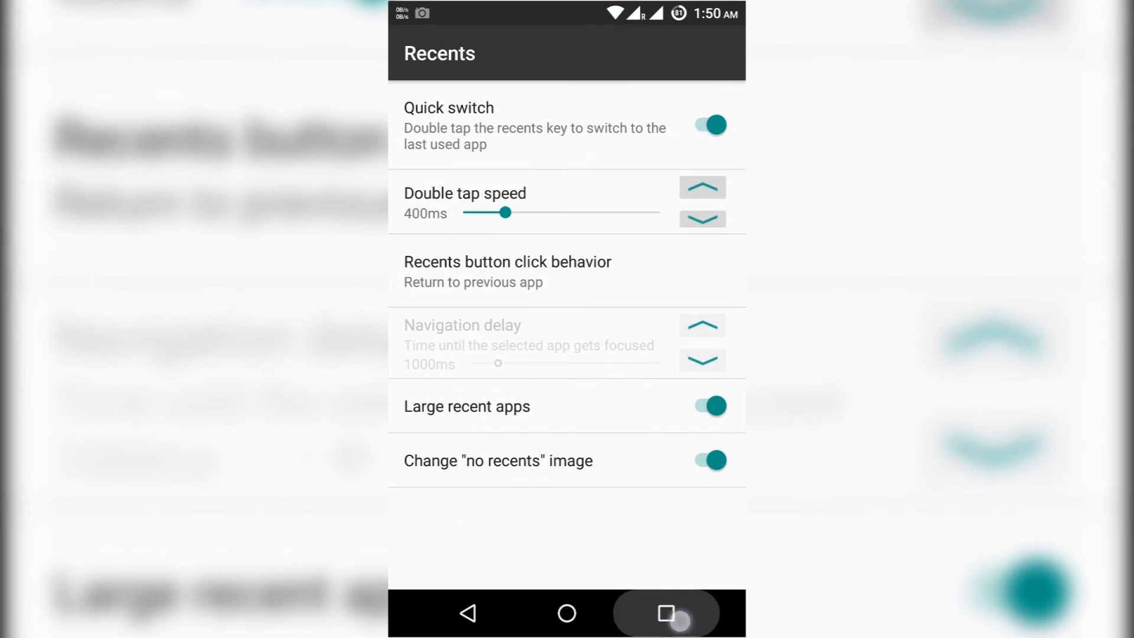
{"action": "left_click", "coordinate": [665, 613]}
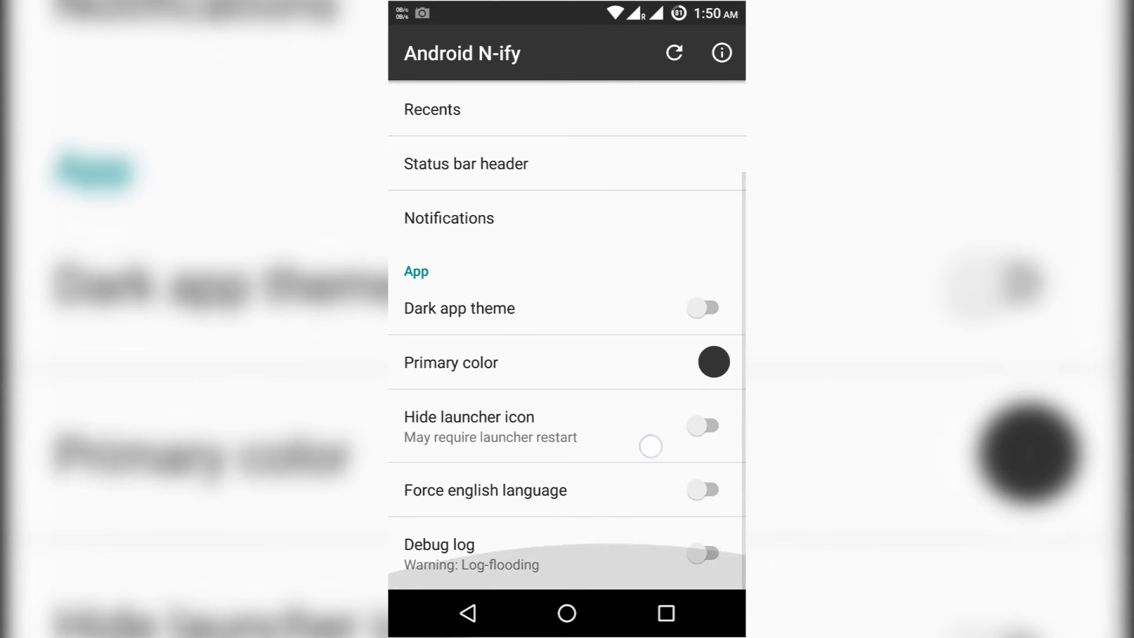
Preview blue, keep the dark grey primary color, and hide the module's launcher icon
{"action": "left_click", "coordinate": [713, 361]}
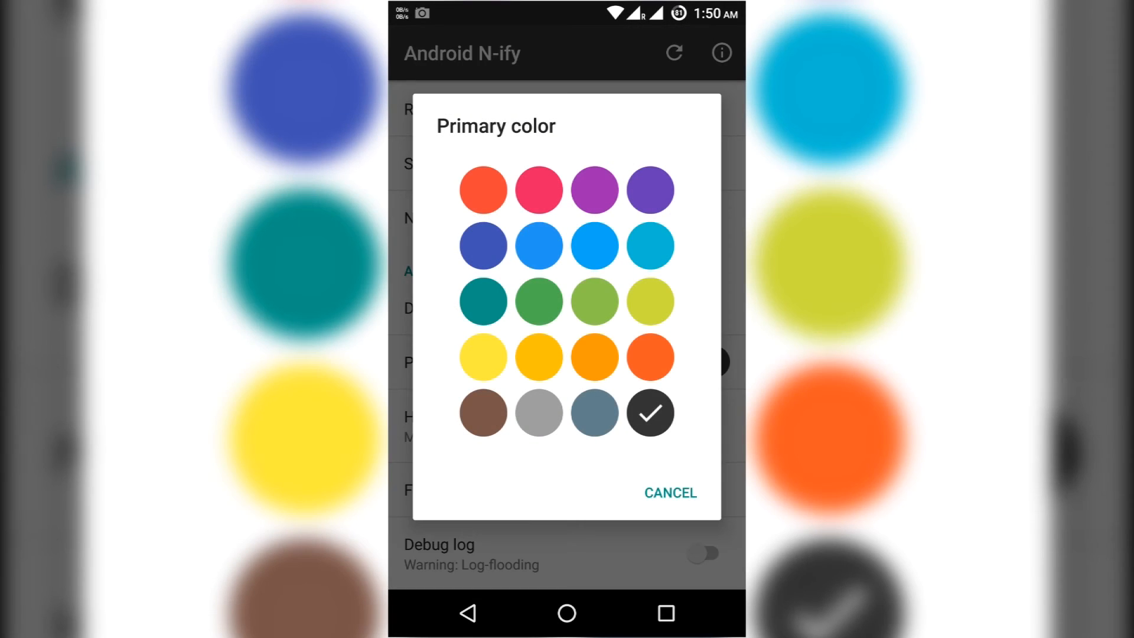
{"action": "left_click", "coordinate": [539, 245]}
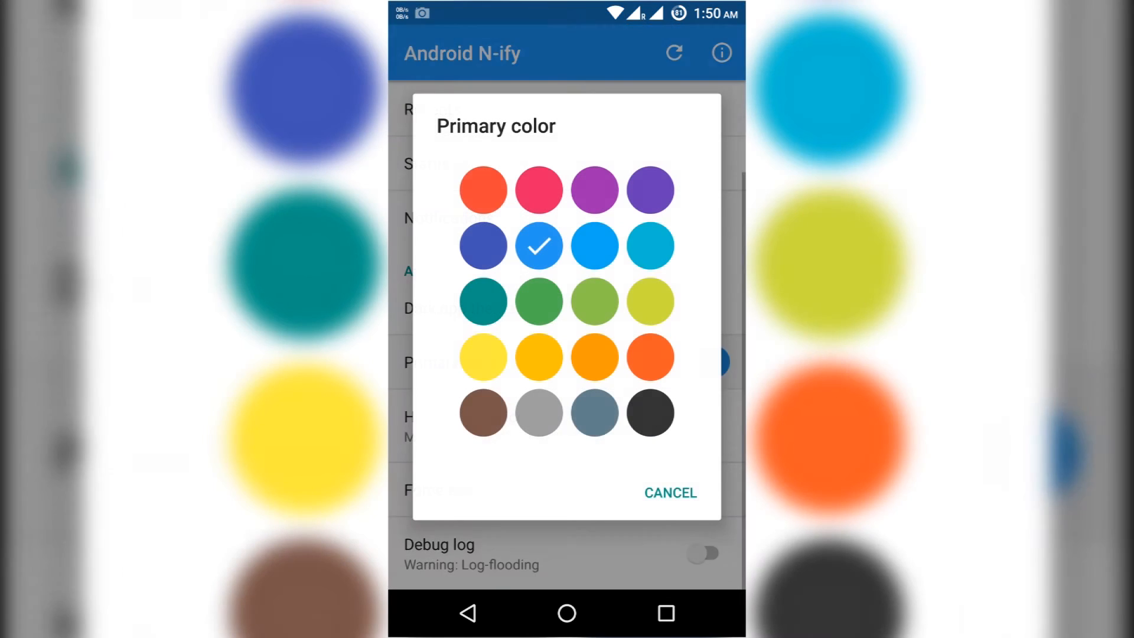
{"action": "left_click", "coordinate": [649, 412]}
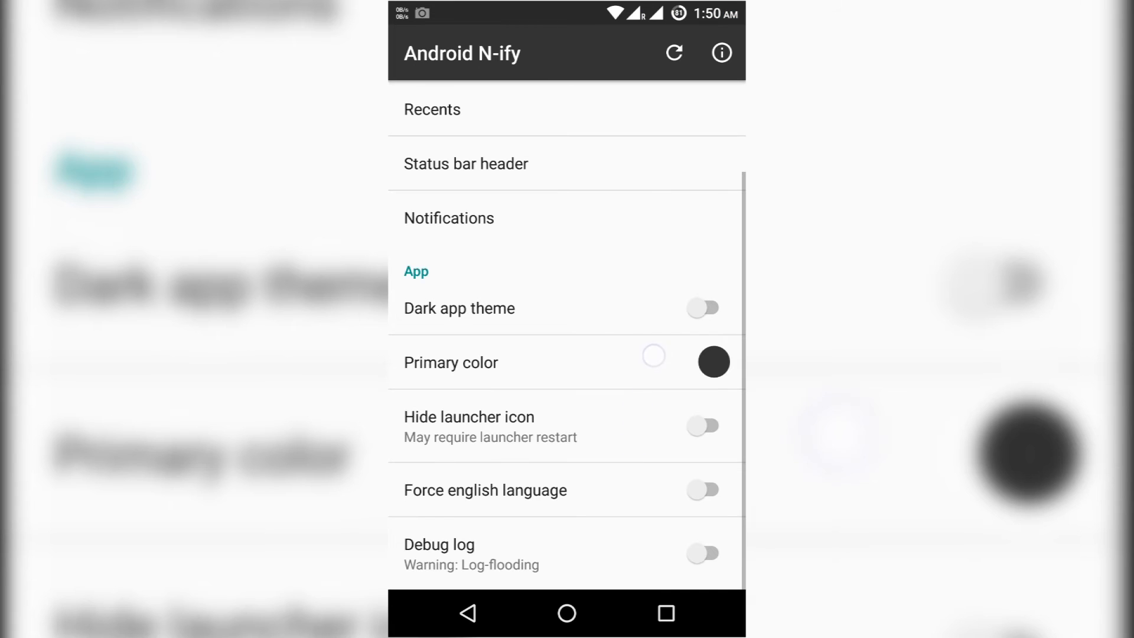
{"action": "left_click", "coordinate": [703, 425]}
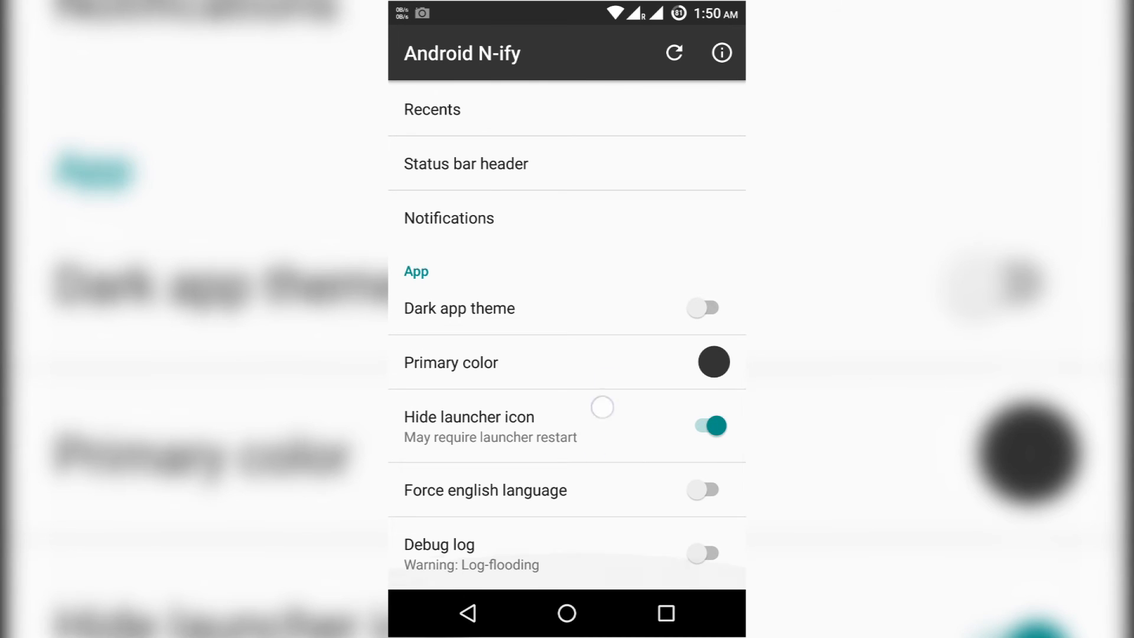
Restart SystemUI via the refresh icon and confirm with OK
{"action": "scroll", "scroll_direction": "down", "scroll_amount": 3}
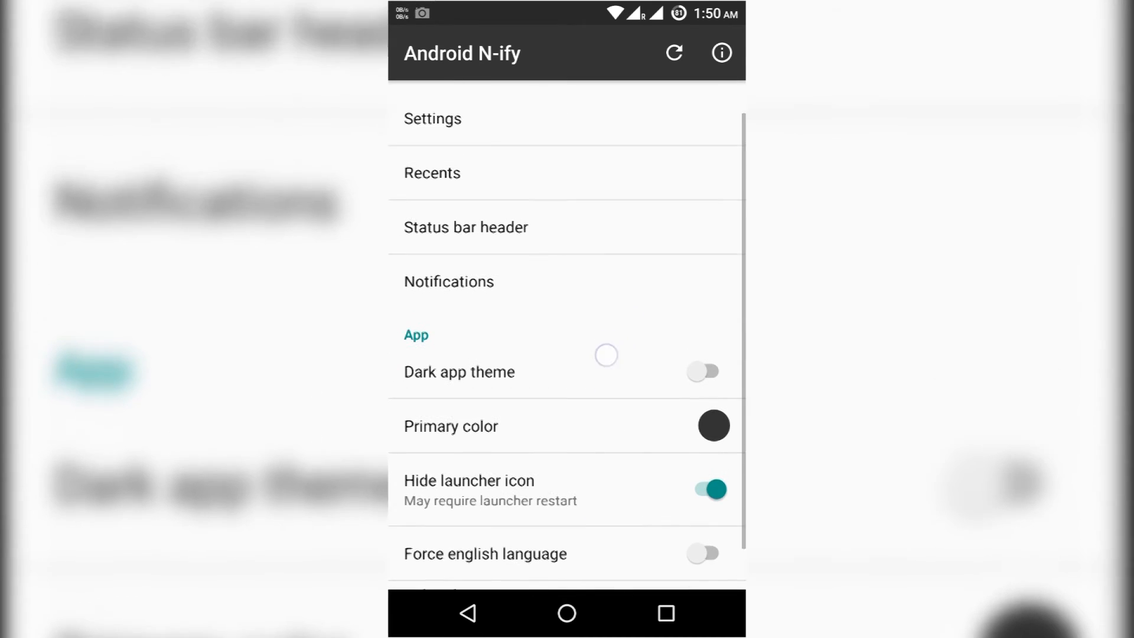
{"action": "scroll", "scroll_direction": "down", "scroll_amount": 3}
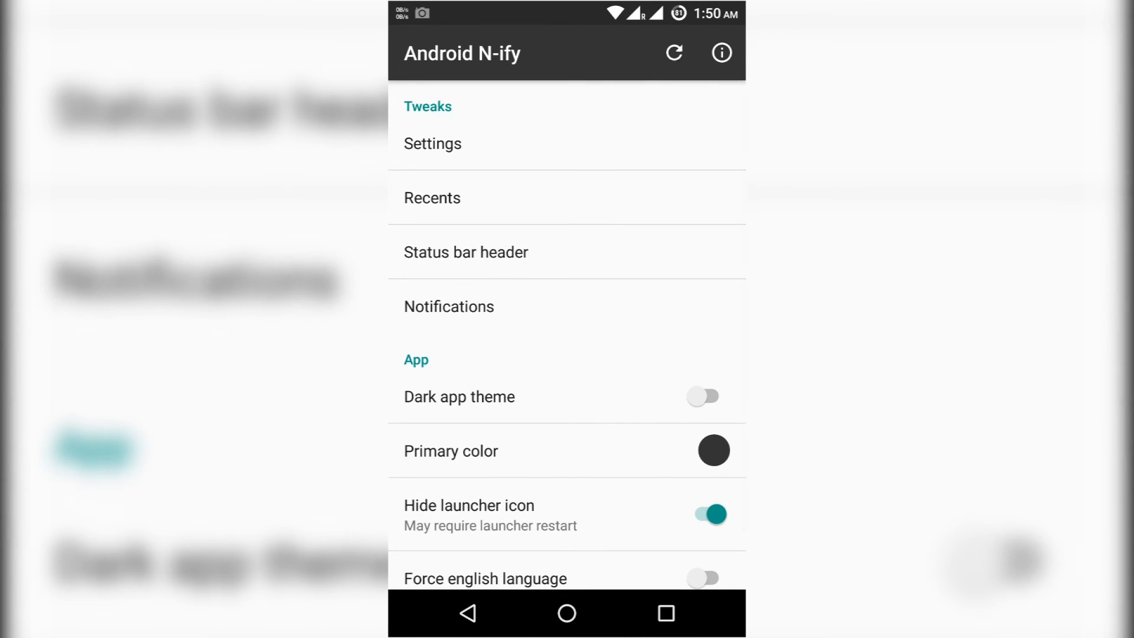
{"action": "left_click", "coordinate": [673, 52]}
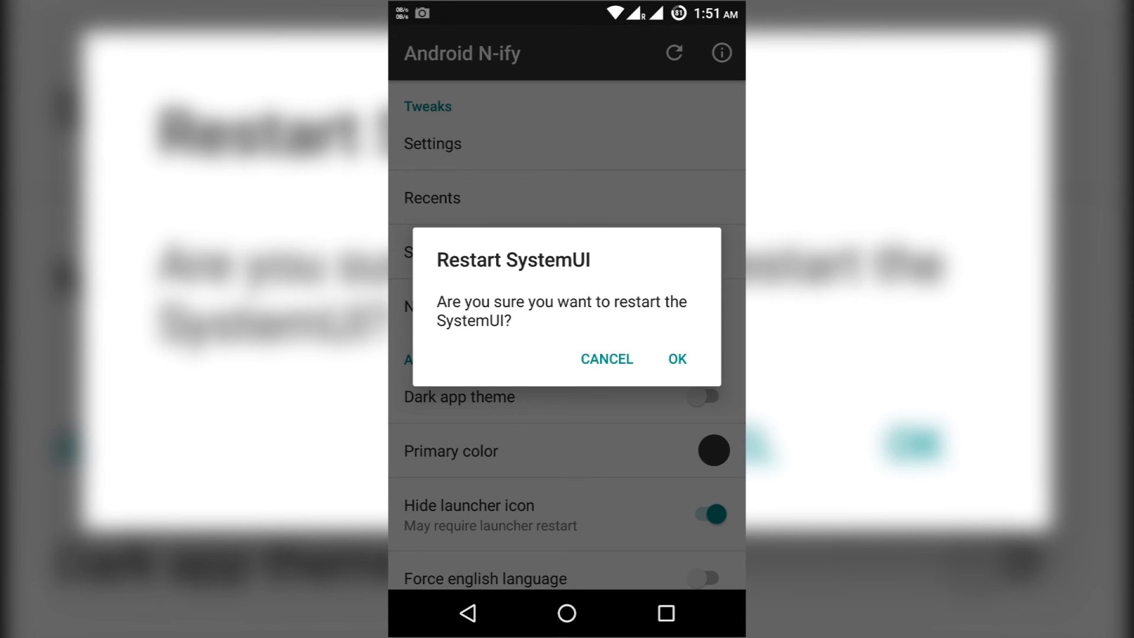
{"action": "left_click", "coordinate": [676, 358]}
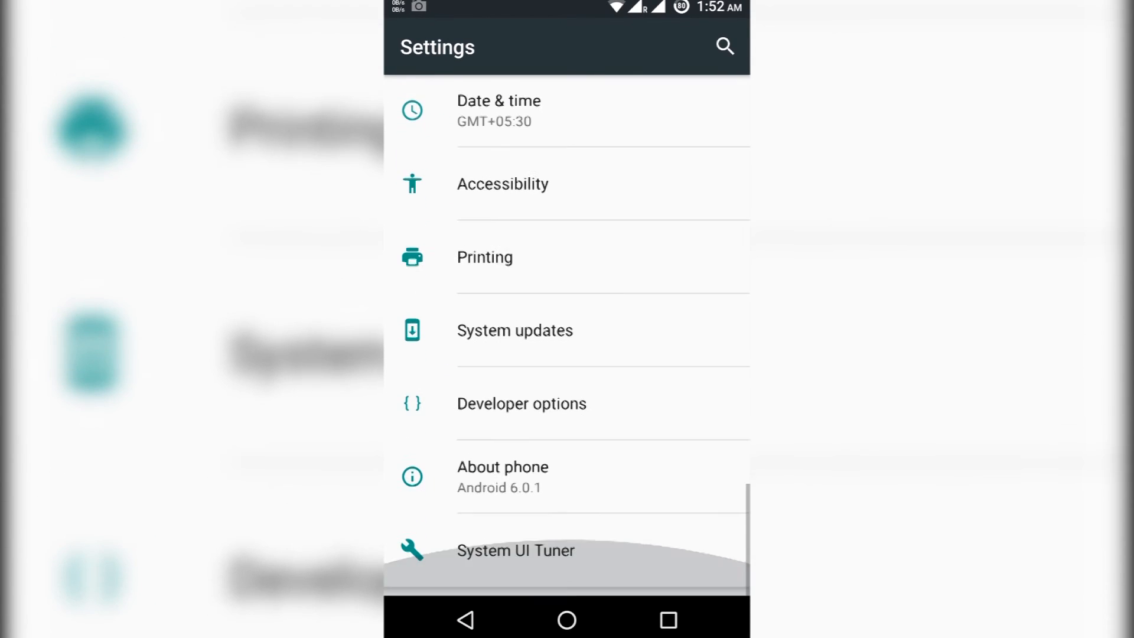
View About phone details: model ONE A2003, Android 6.0.1, OxygenOS 3.0.2
{"action": "left_click", "coordinate": [502, 476]}
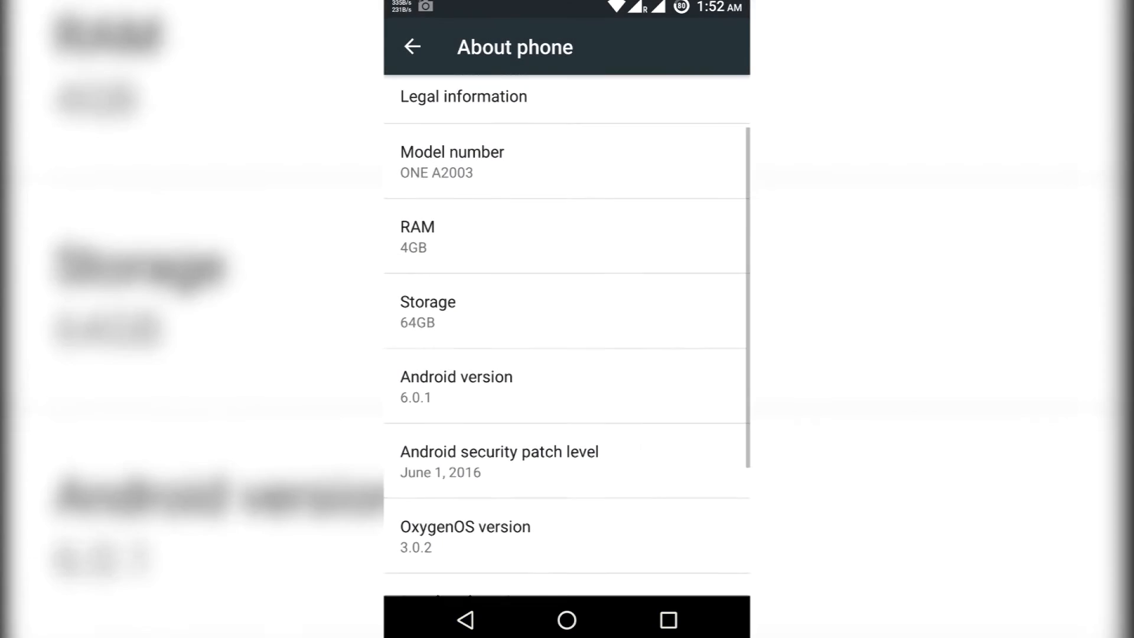
{"action": "scroll", "scroll_direction": "up", "scroll_amount": 3}
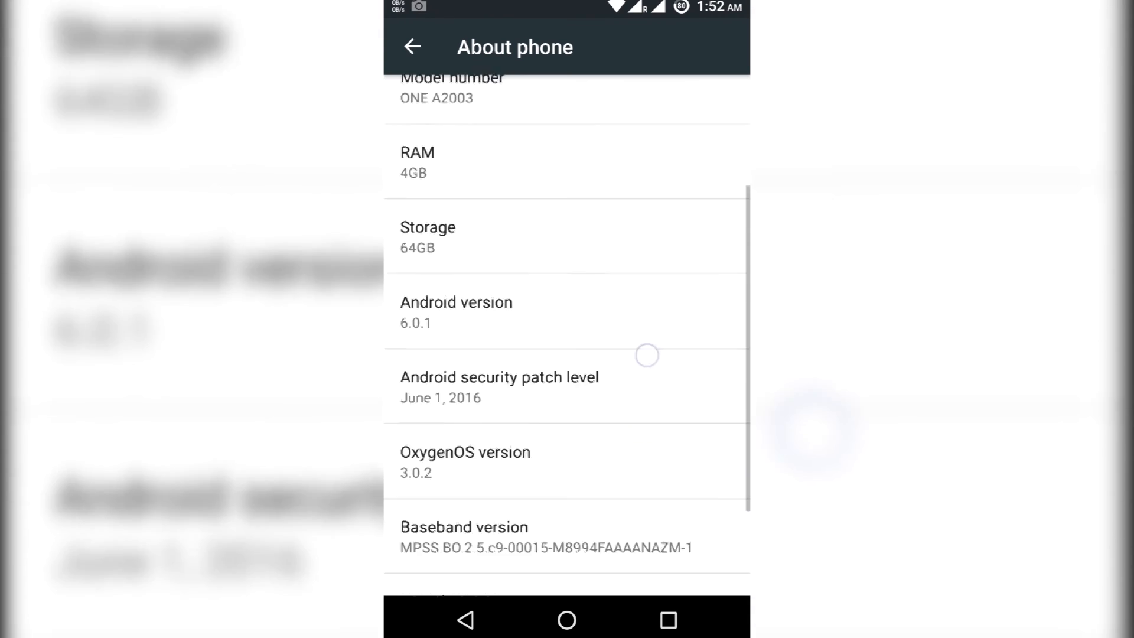